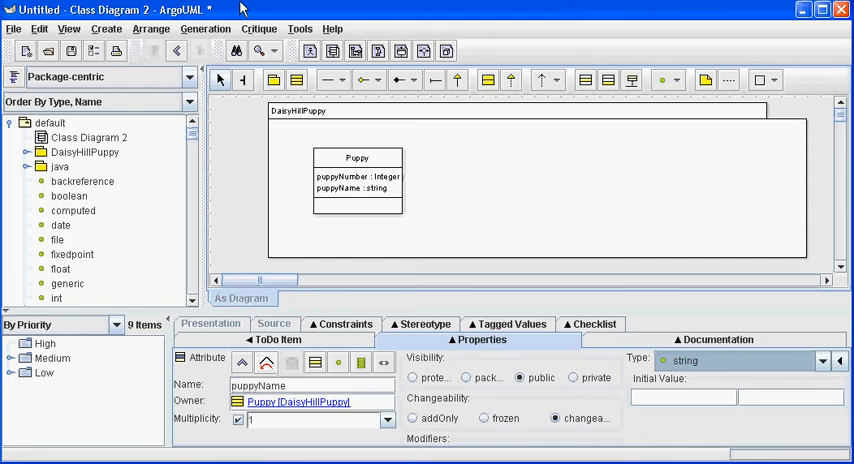
mouse_move(242, 8)
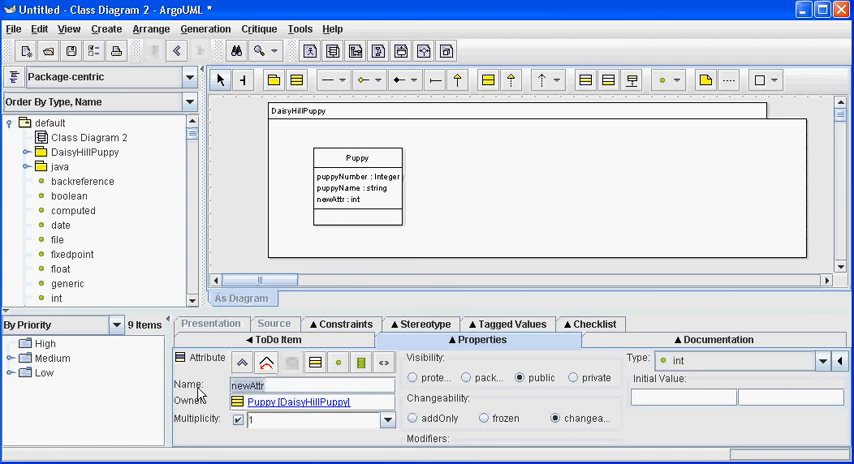
Step: Add a puppyBirthDate attribute to Puppy and choose date as its type
type("pupp")
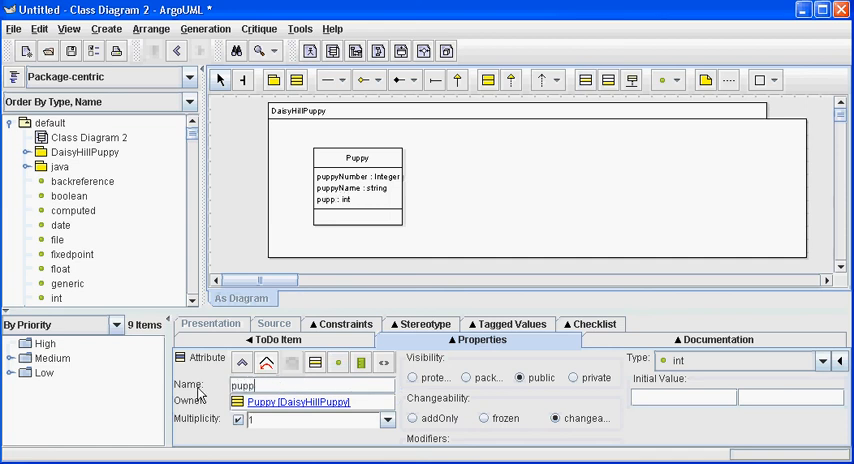
type("puppyBirthDate")
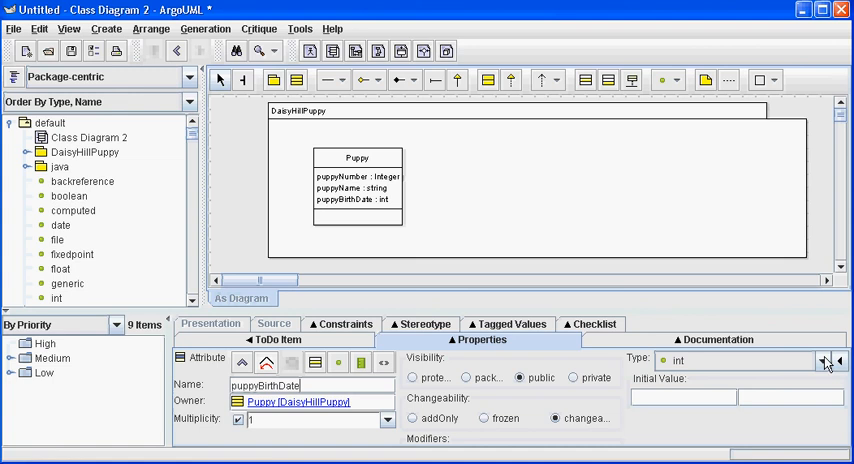
left_click(822, 360)
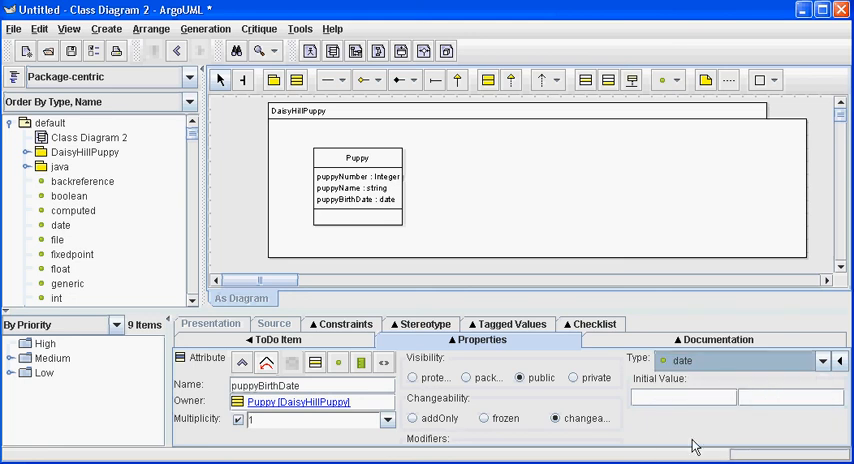
mouse_move(440, 104)
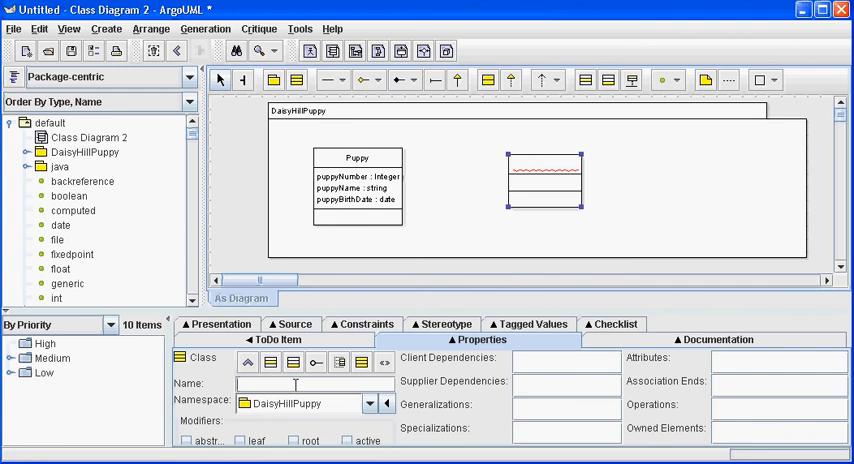
Step: Name the new class Kennel and add kennelCode, kennelName and kennelLocation attributes
type("Kennel")
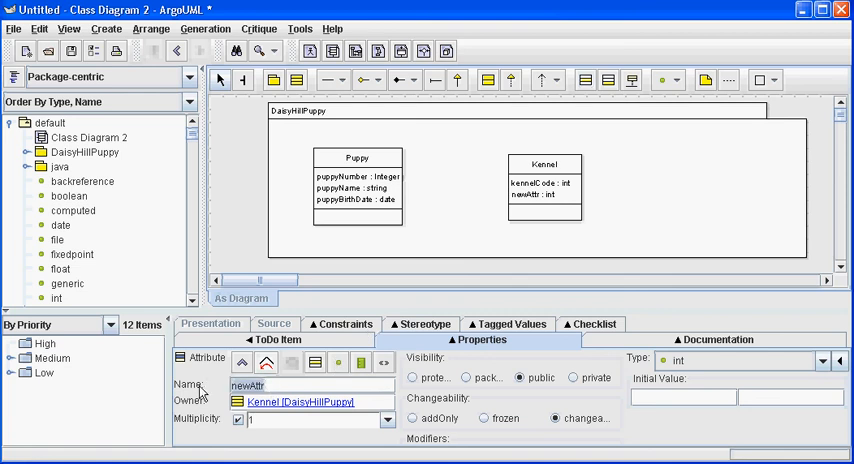
type("kenn")
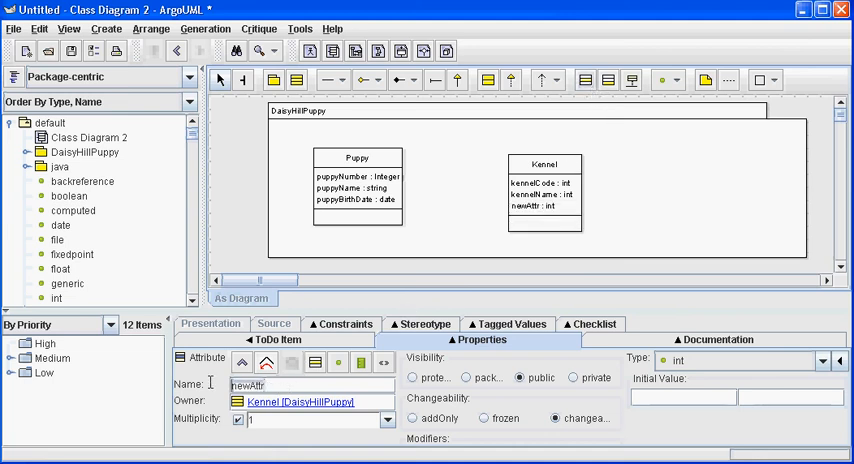
type("kennelLocation")
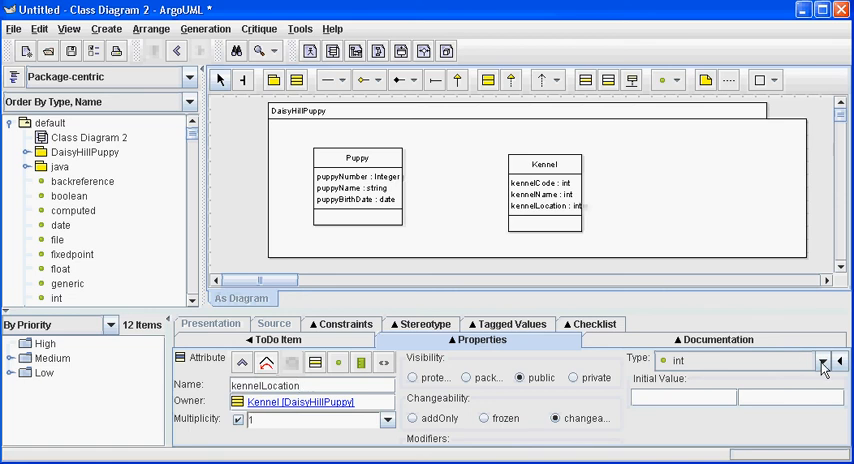
Step: Change kennelLocation and kennelName from int to string, leaving kennelCode as int
left_click(822, 360)
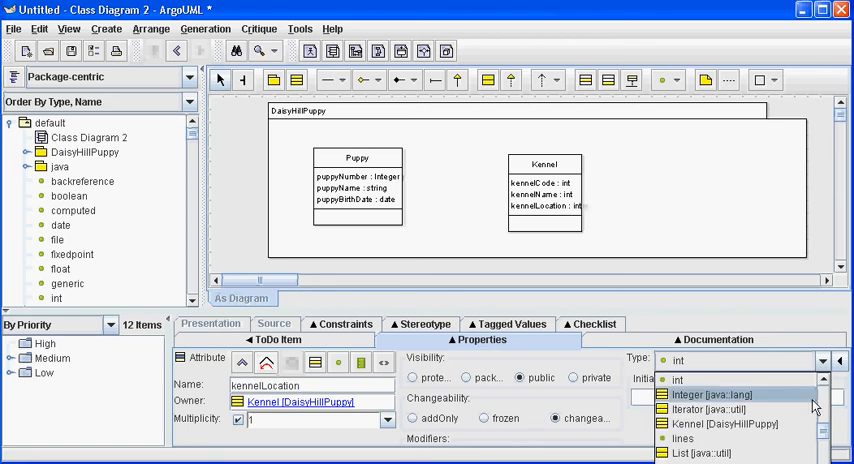
scroll("down", 3)
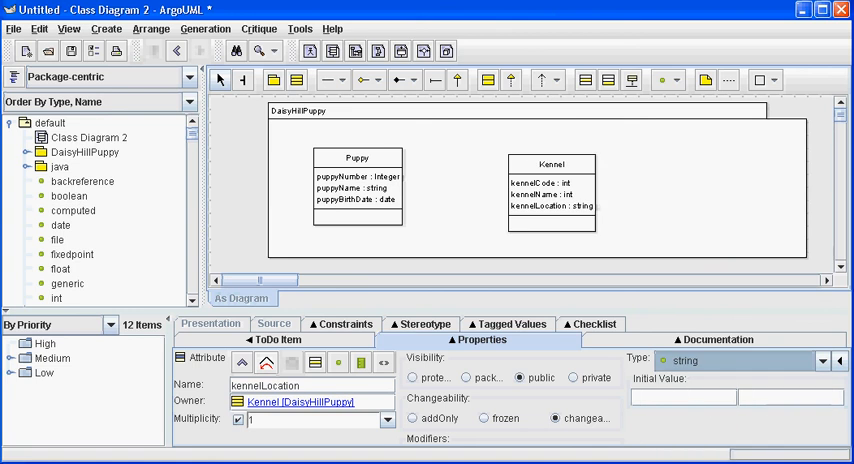
mouse_move(556, 200)
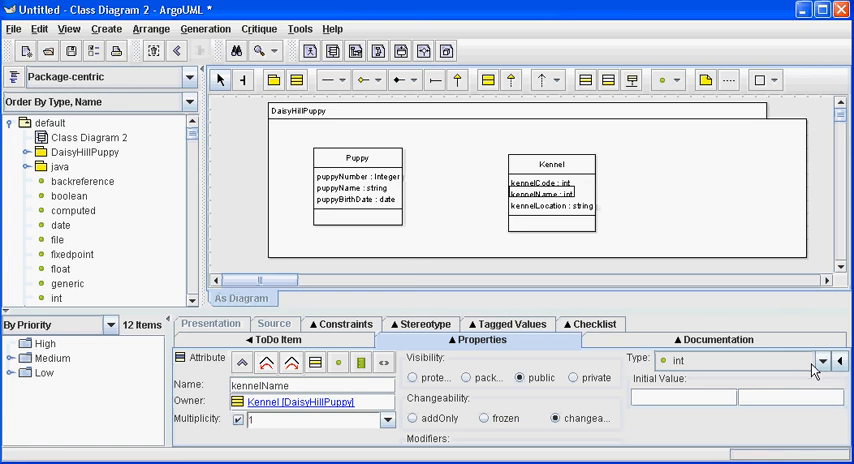
left_click(820, 360)
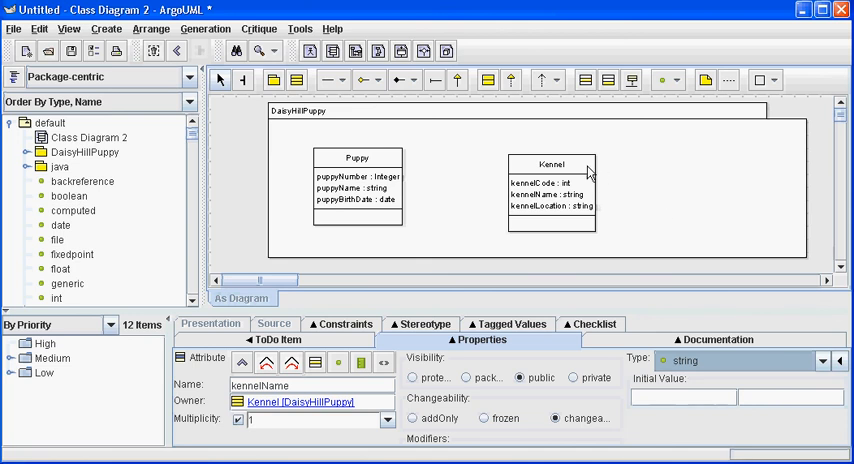
left_click(552, 158)
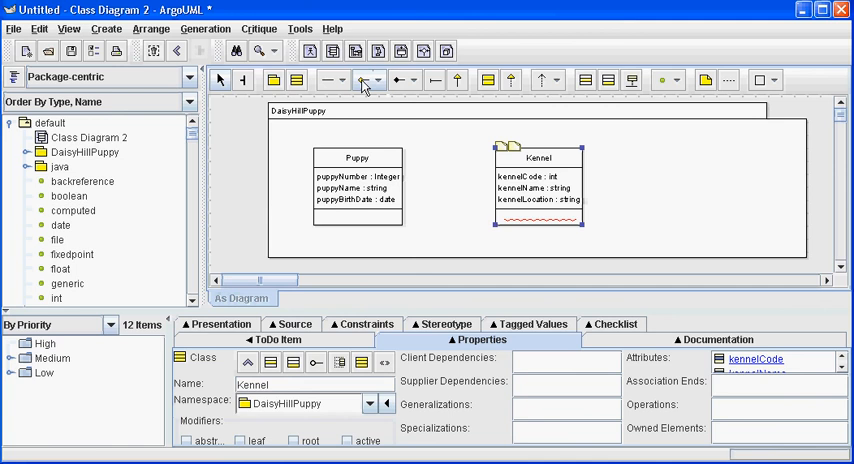
mouse_move(372, 82)
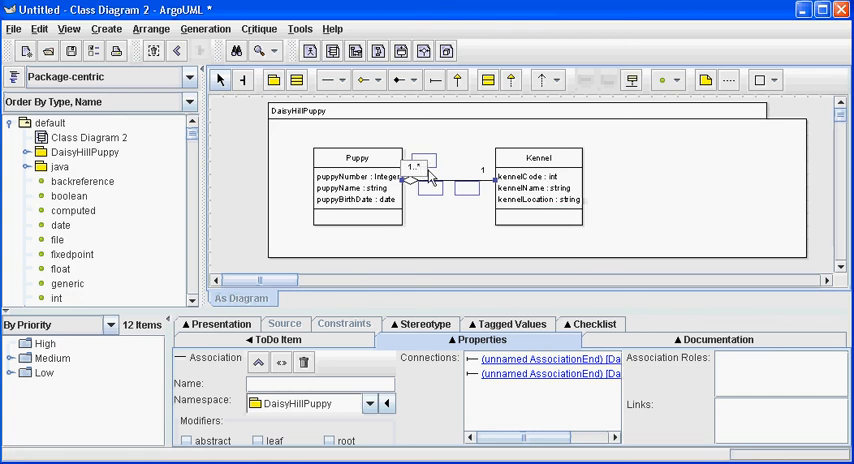
mouse_move(470, 196)
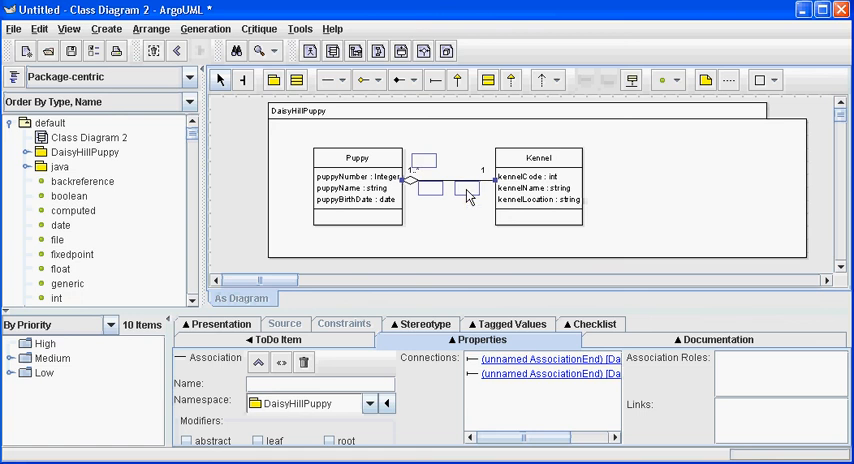
mouse_move(470, 194)
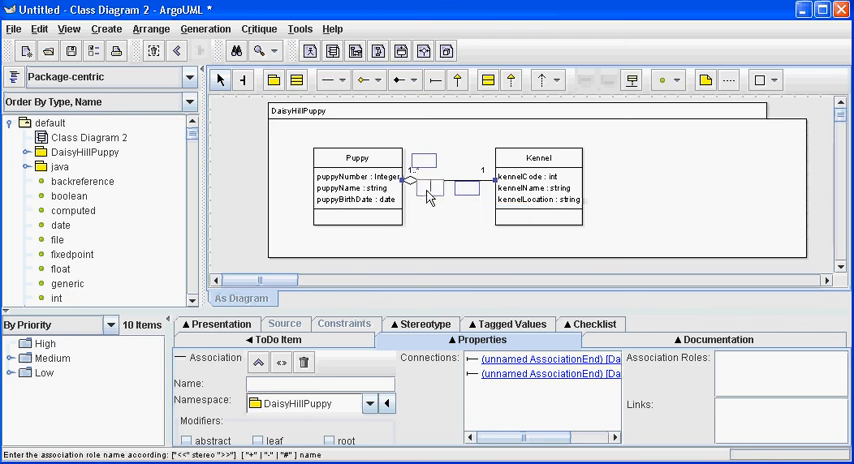
Step: Label the Kennel end of the Puppy–Kennel association with the role name produce
double_click(444, 192)
type("are born at")
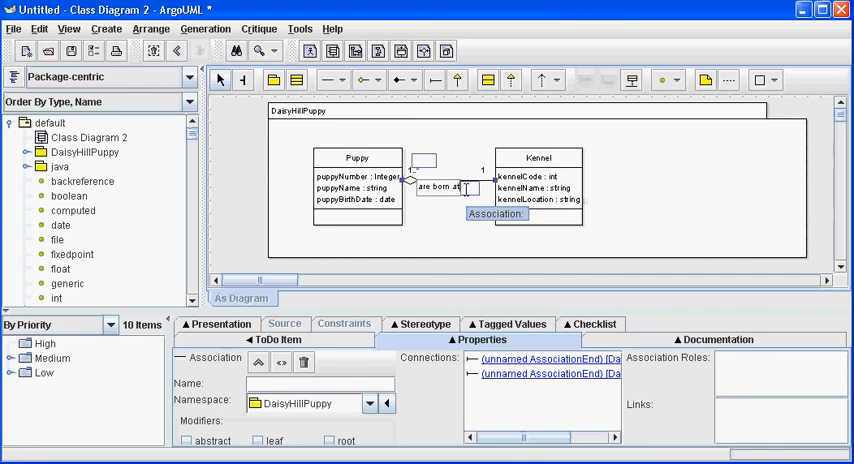
left_click(440, 190)
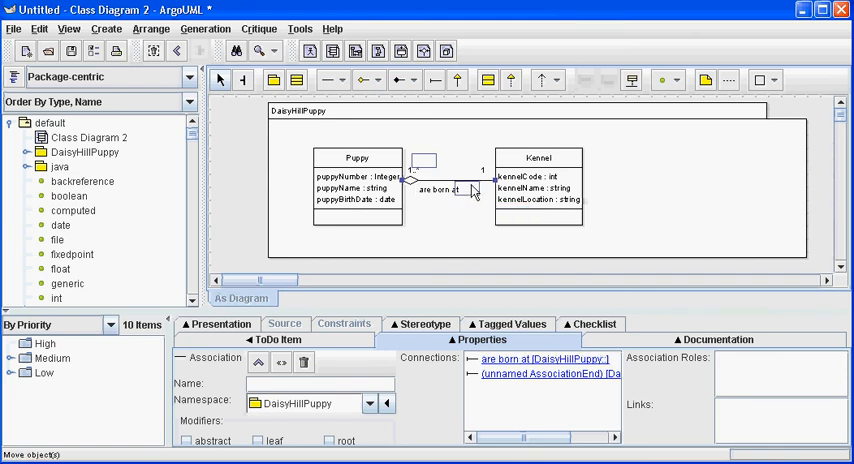
left_click(468, 192)
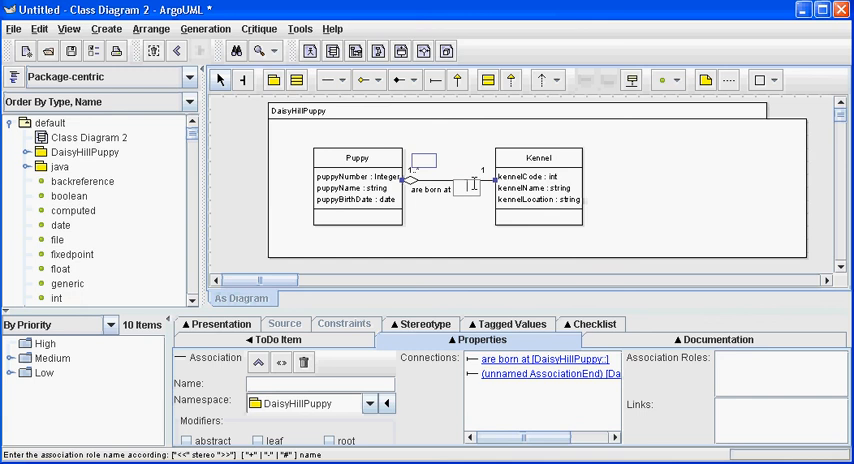
type("product")
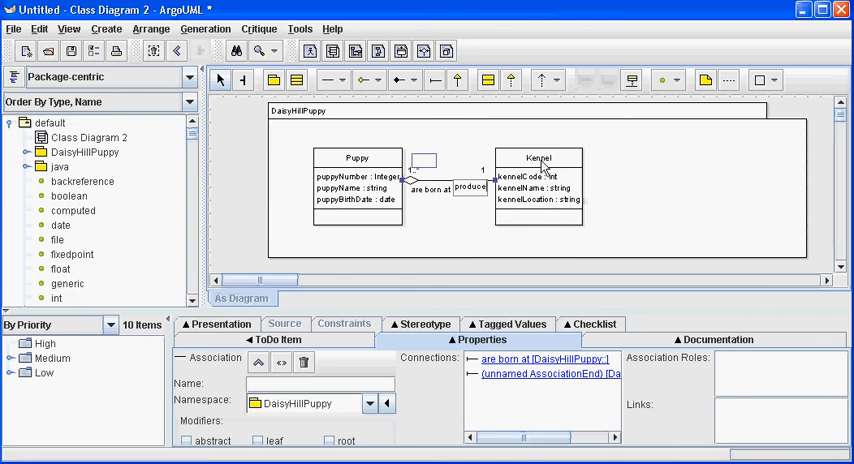
left_click(538, 158)
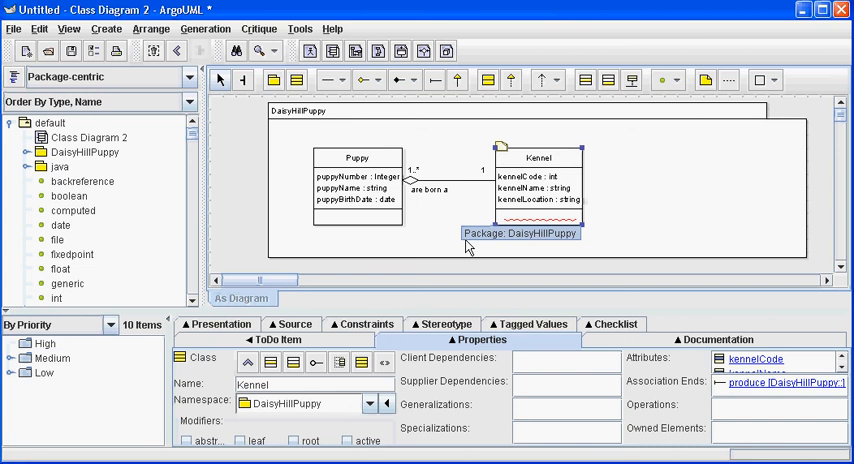
mouse_move(410, 248)
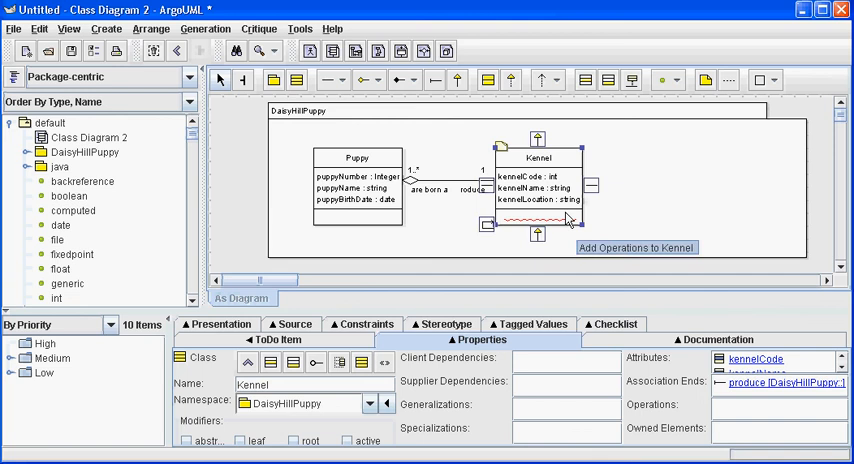
mouse_move(660, 188)
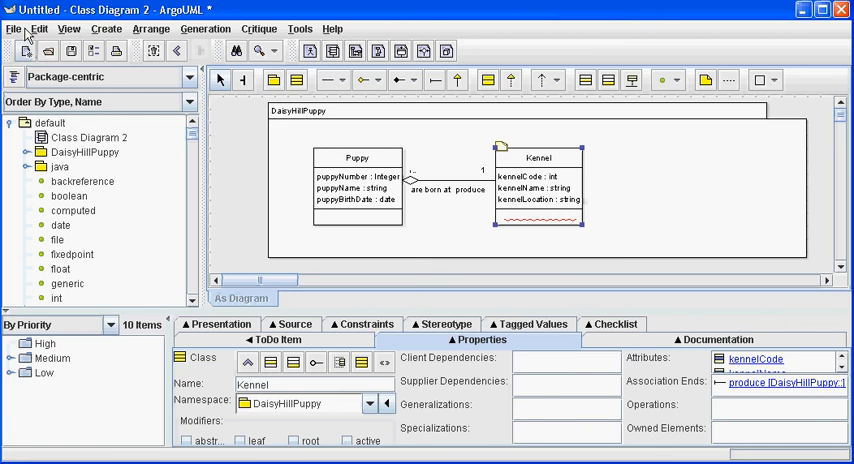
Step: Start Save Project As from the File menu
left_click(14, 28)
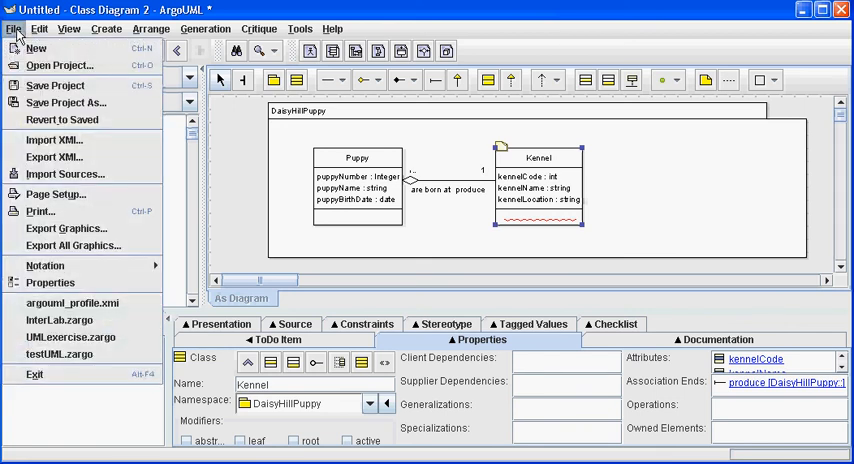
mouse_move(56, 84)
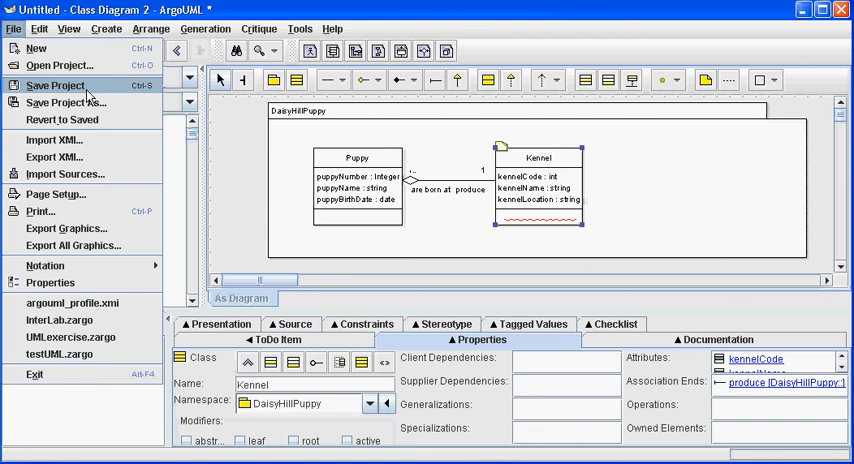
left_click(56, 84)
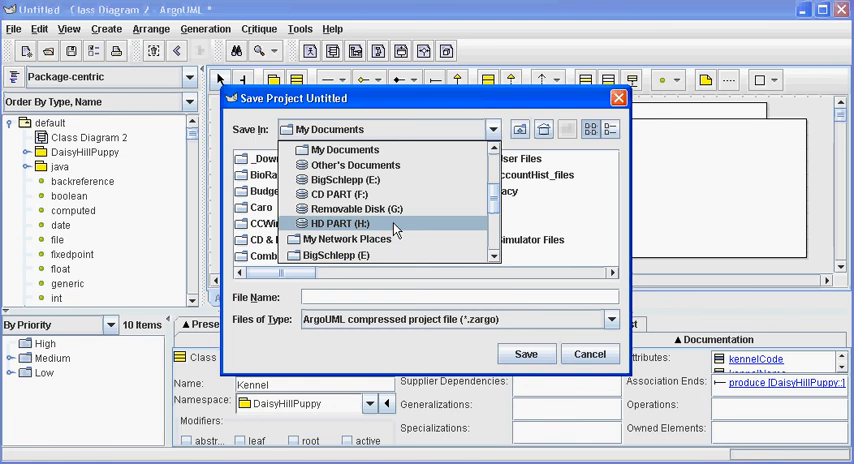
Step: Navigate to HD PART (H:) > CSF > CMS476 > Fall_1_2008 as the save location
left_click(340, 224)
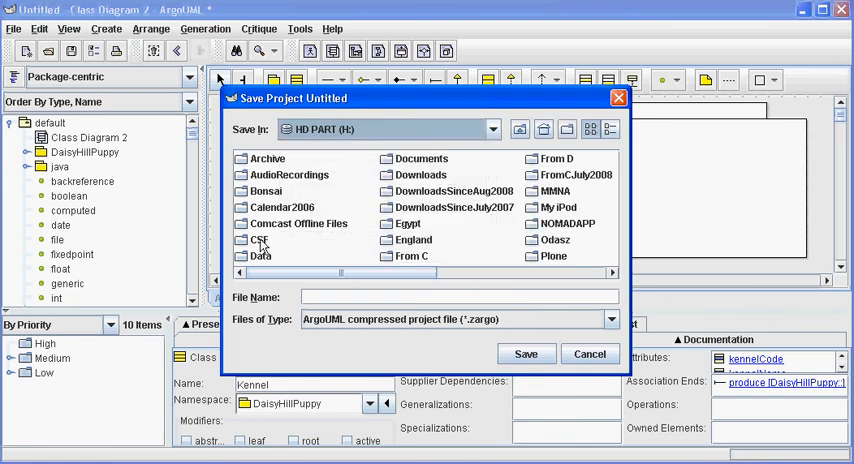
double_click(258, 240)
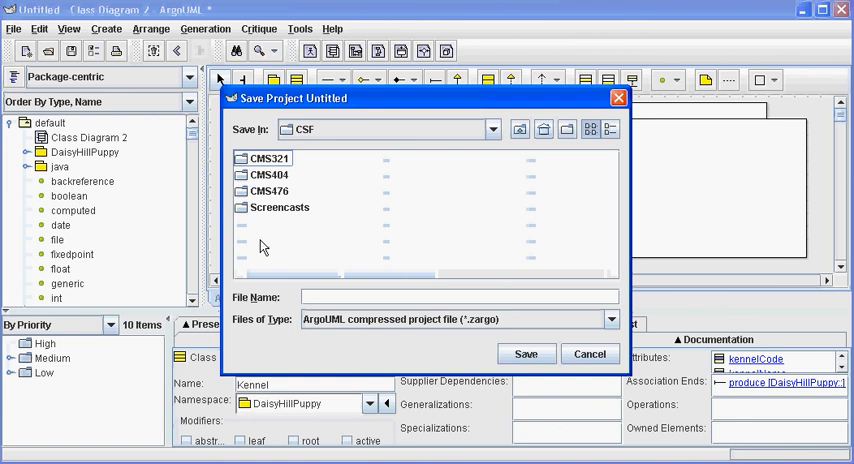
left_click(268, 192)
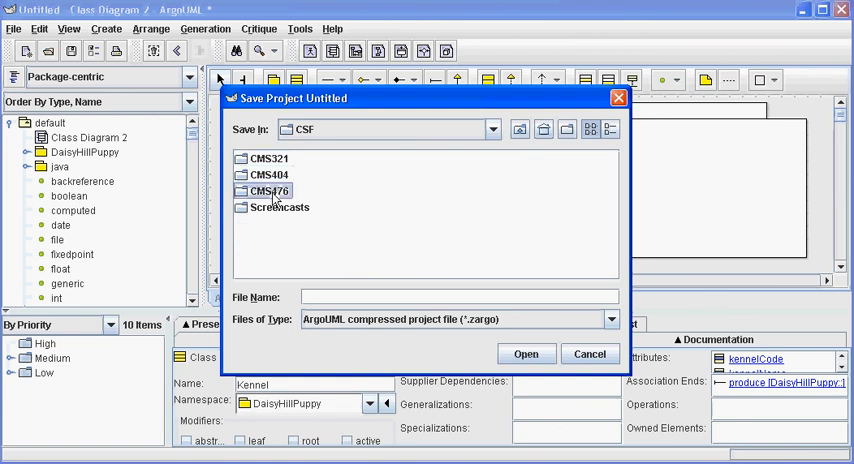
double_click(268, 192)
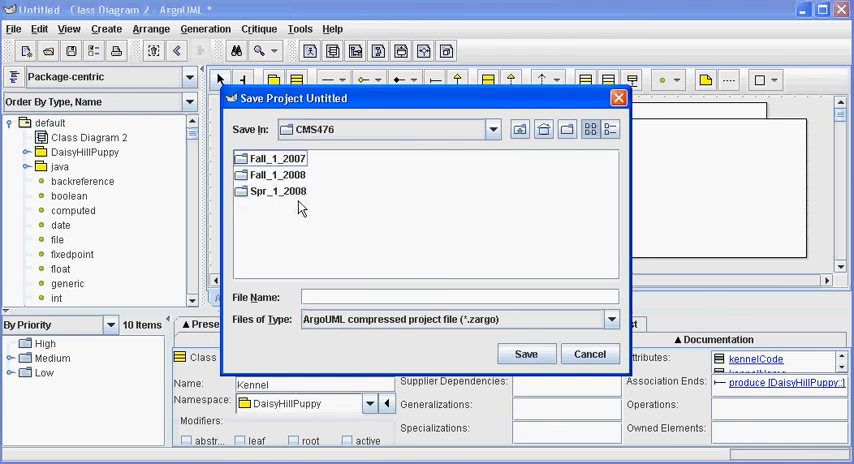
left_click(280, 174)
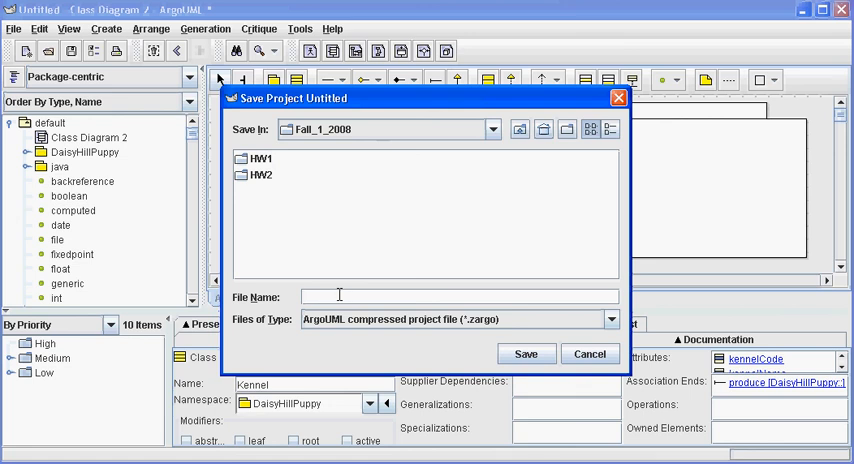
Step: Save the project there as DaisyHill.zargo
type("DaisyHill")
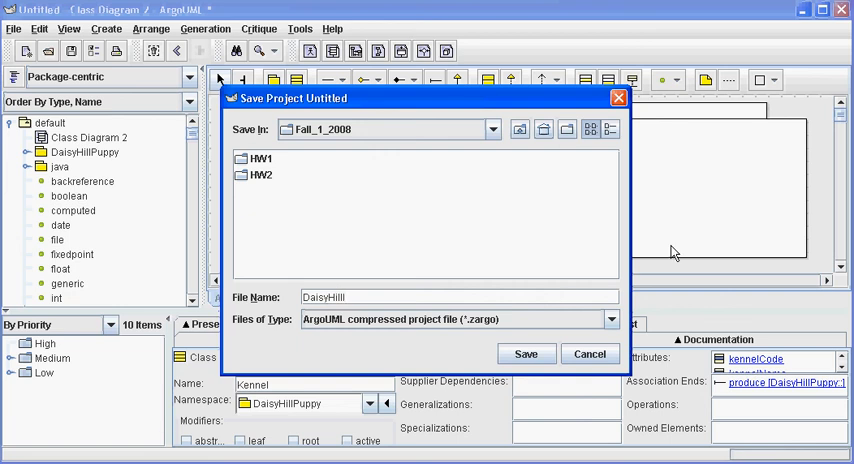
key("Backspace")
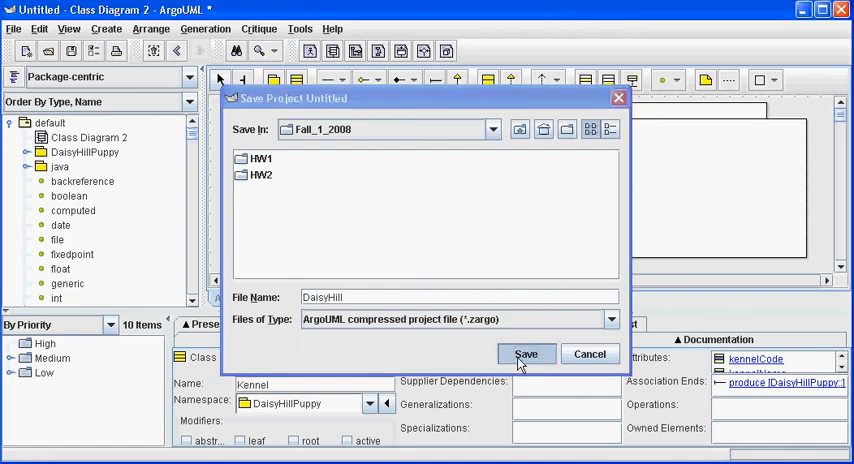
left_click(526, 354)
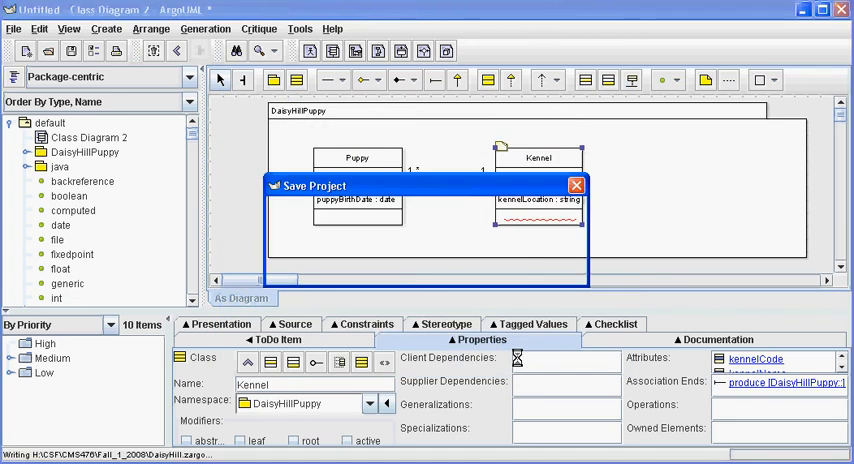